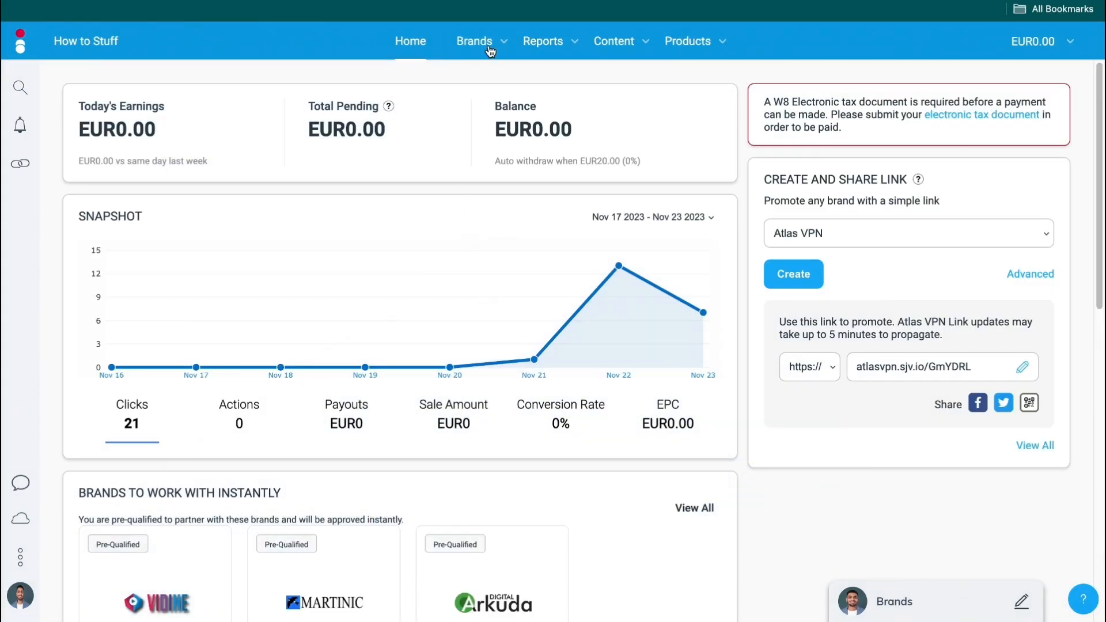
Step: Choose Find Brands from the Brands menu to reach the brand marketplace
left_click(474, 41)
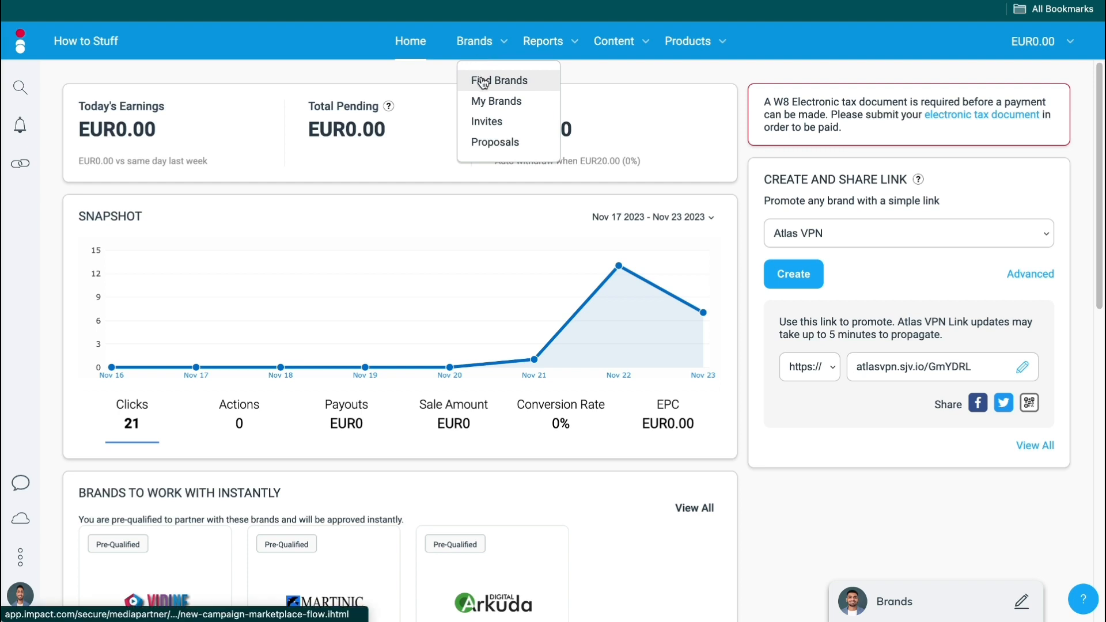
left_click(499, 79)
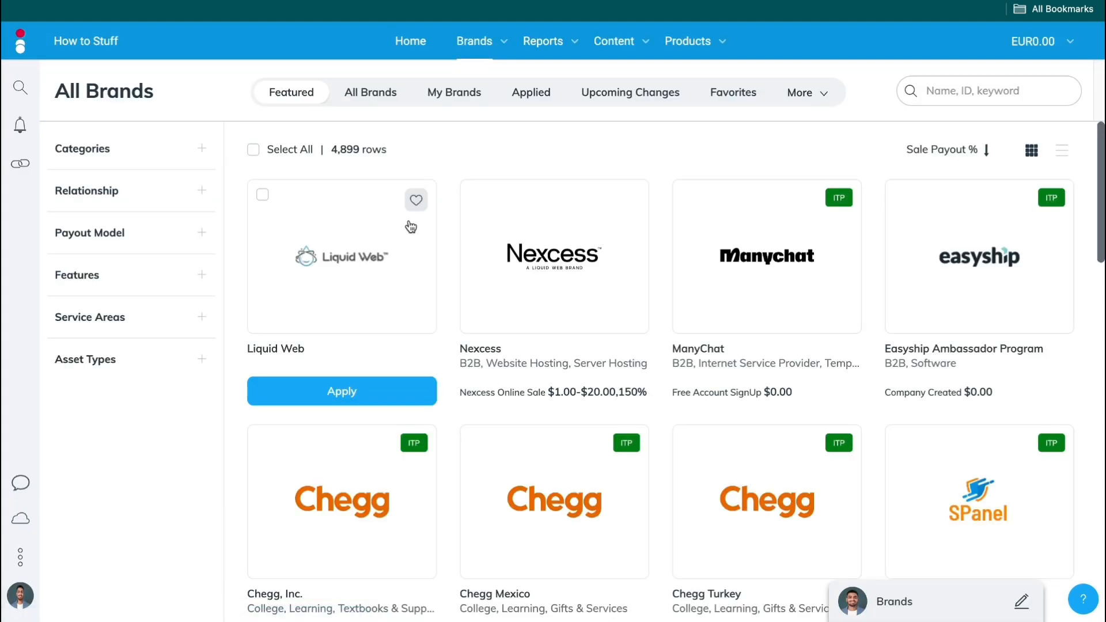
Step: Search All Brands for 'upwork'
left_click(370, 92)
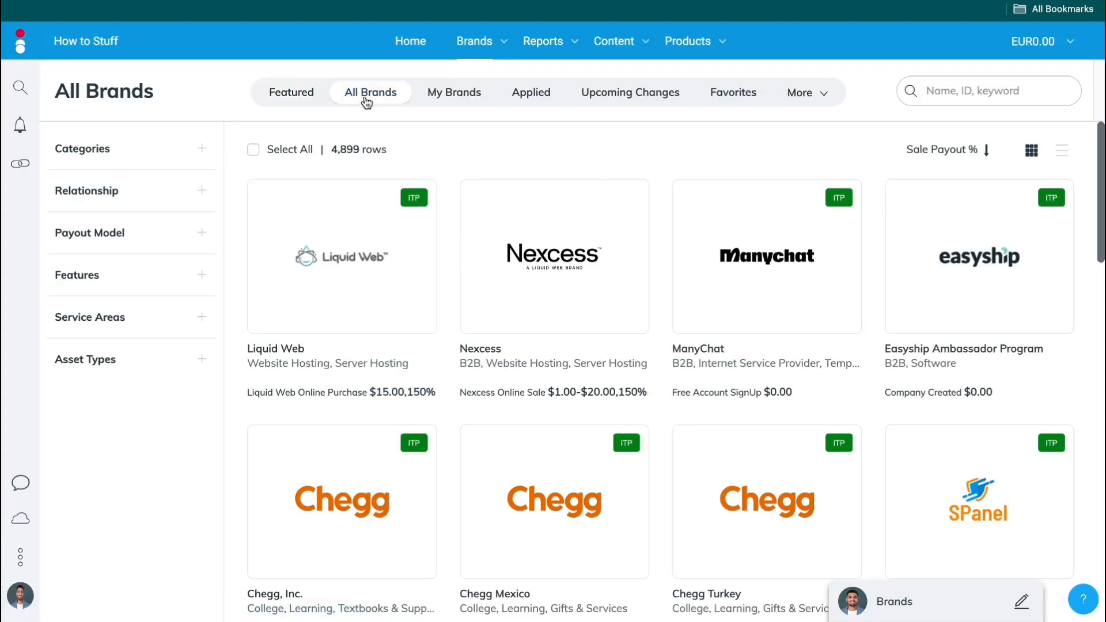
left_click(987, 90)
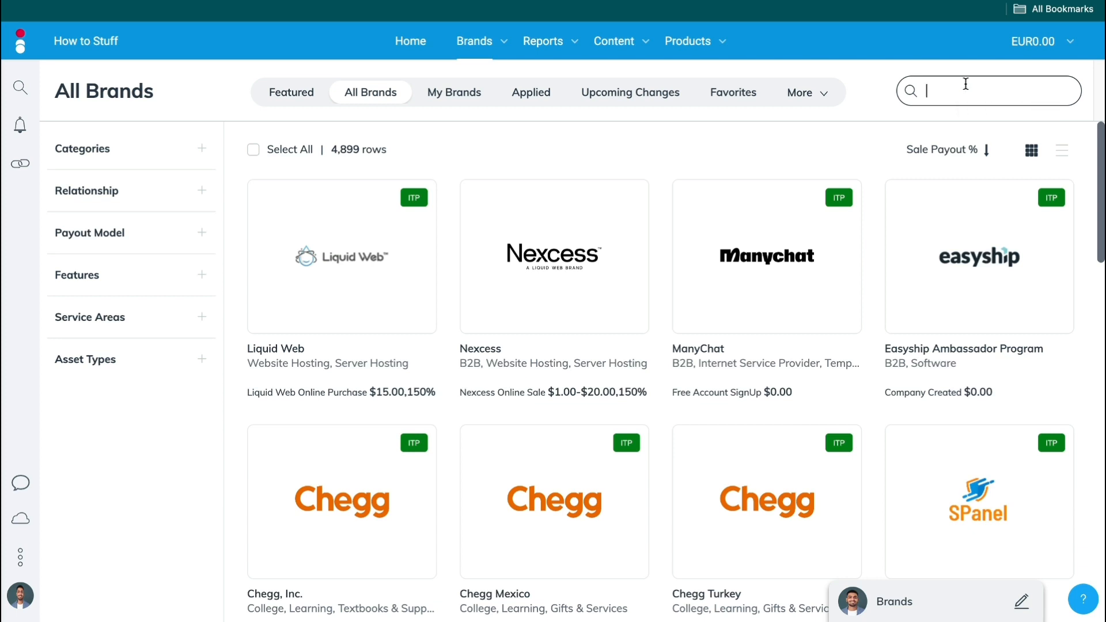
type("u")
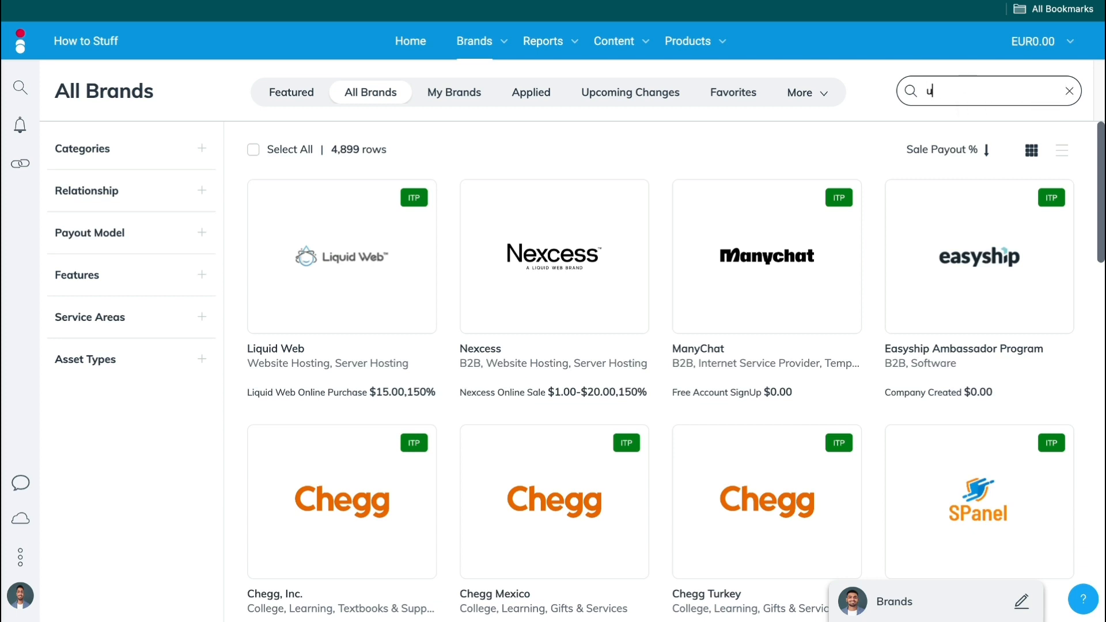
type("upwork")
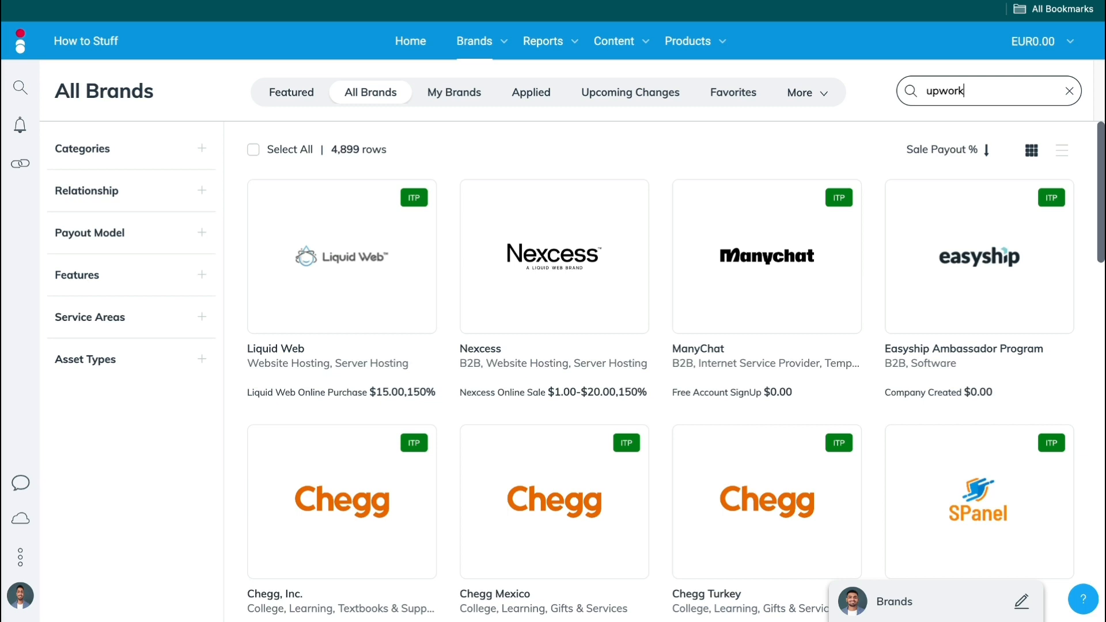
key("Enter")
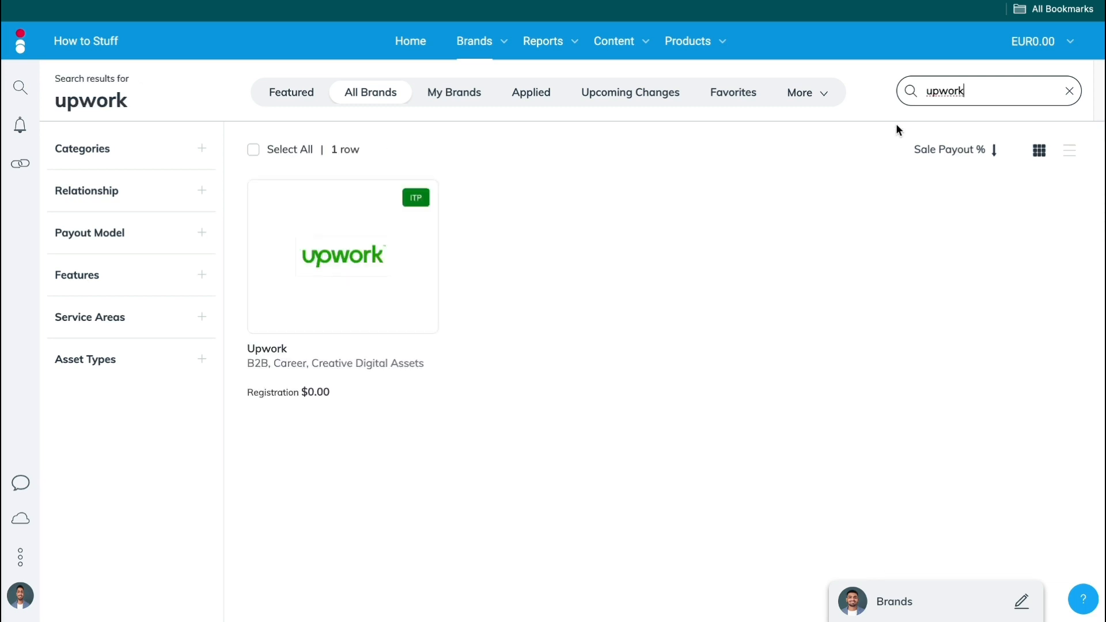
mouse_move(609, 271)
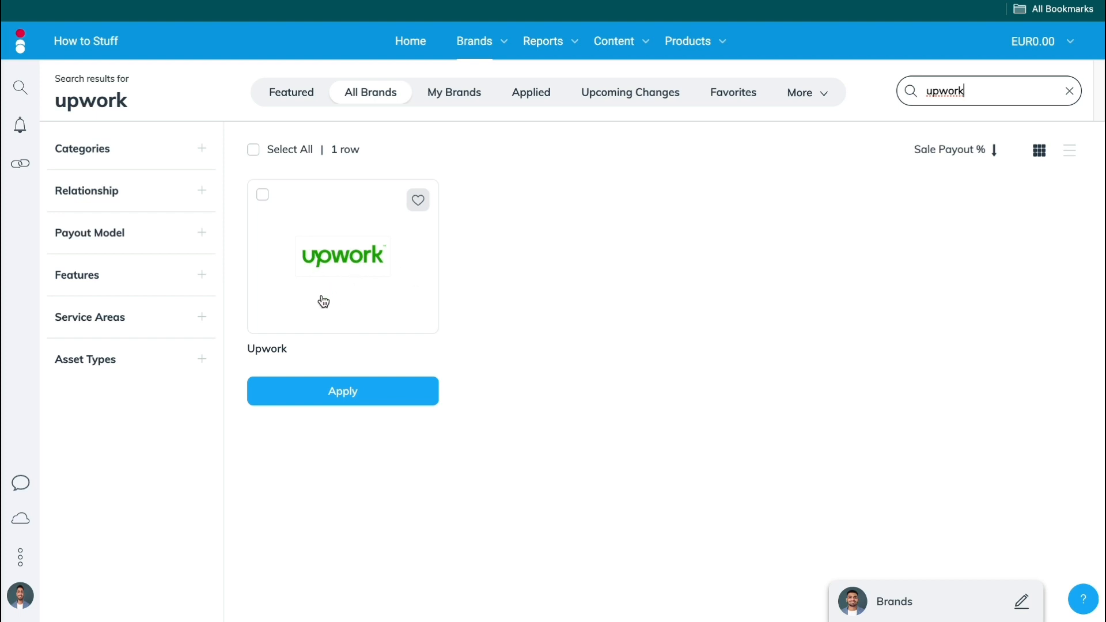
Step: Start the application to join the Upwork campaign
left_click(342, 390)
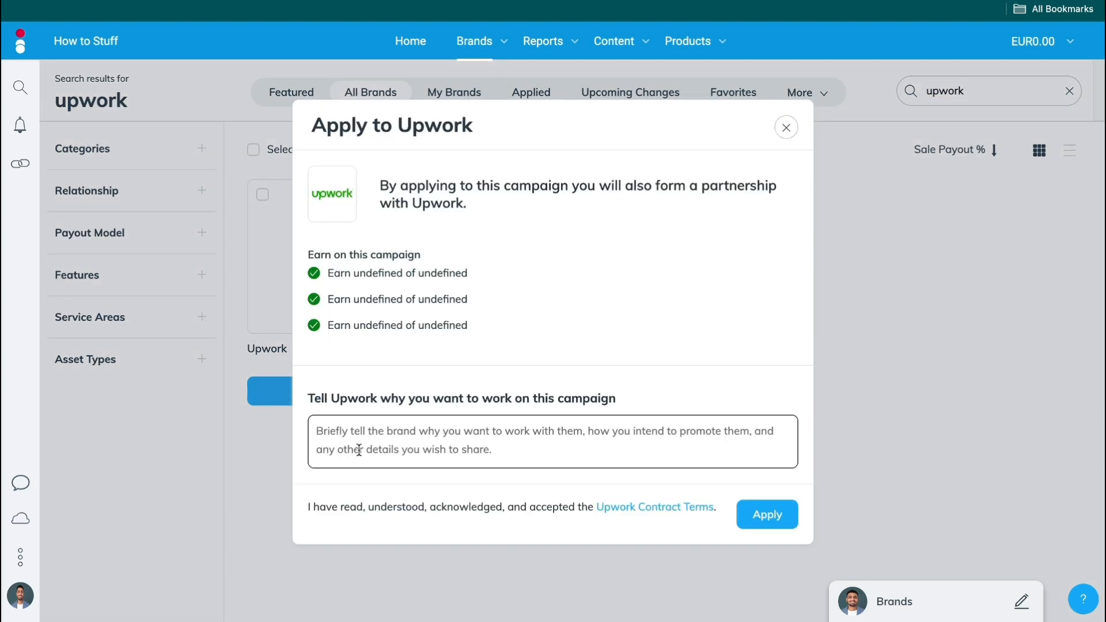